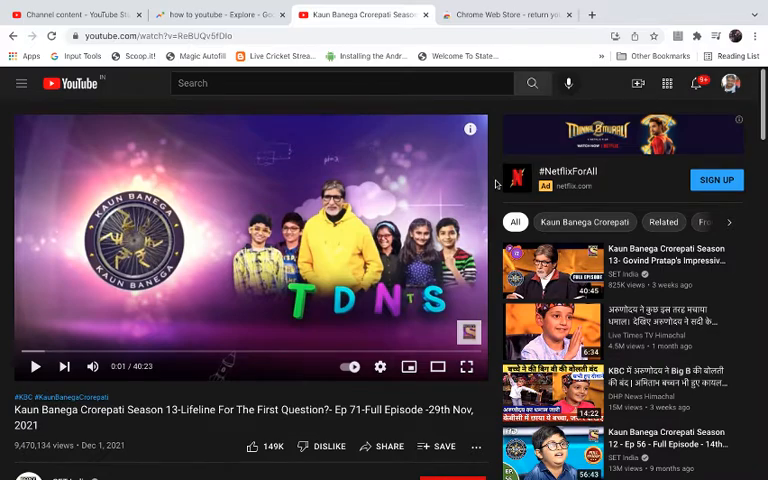
Switch to the Chrome Web Store tab listing results for 'return youtube dislike'
{"action": "scroll", "scroll_direction": "down", "scroll_amount": 3}
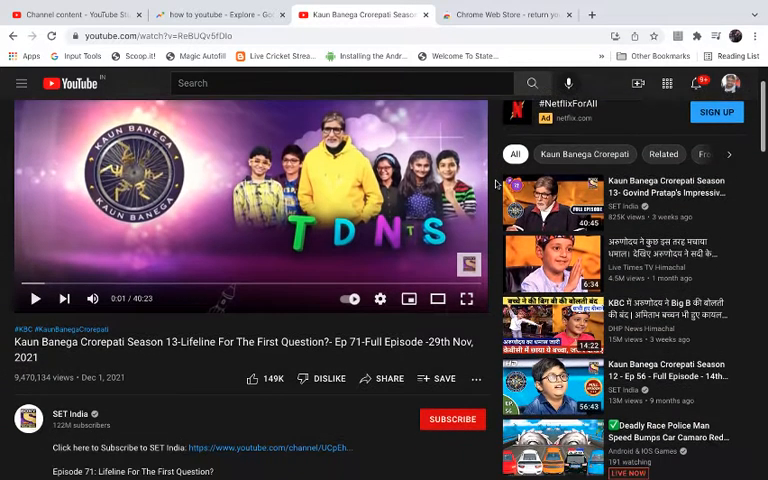
{"action": "scroll", "scroll_direction": "down", "scroll_amount": 3}
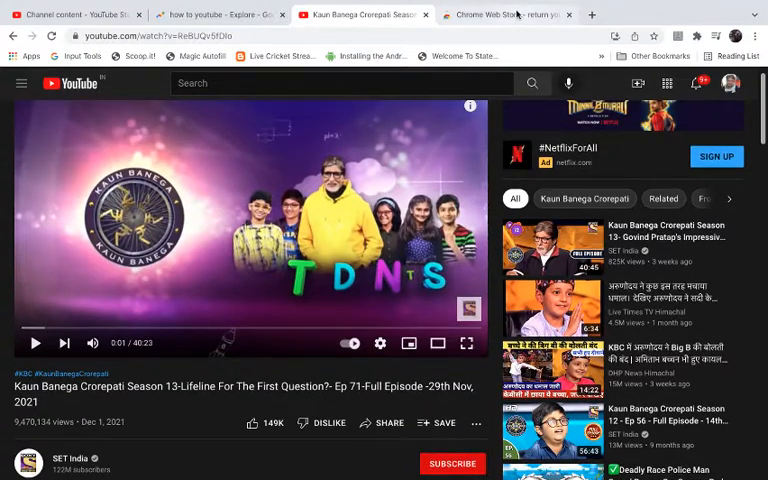
{"action": "left_click", "coordinate": [504, 14]}
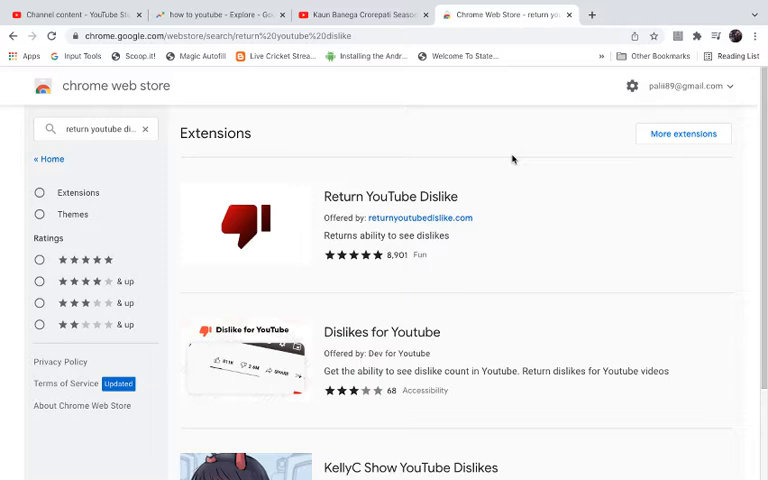
{"action": "mouse_move", "coordinate": [114, 188]}
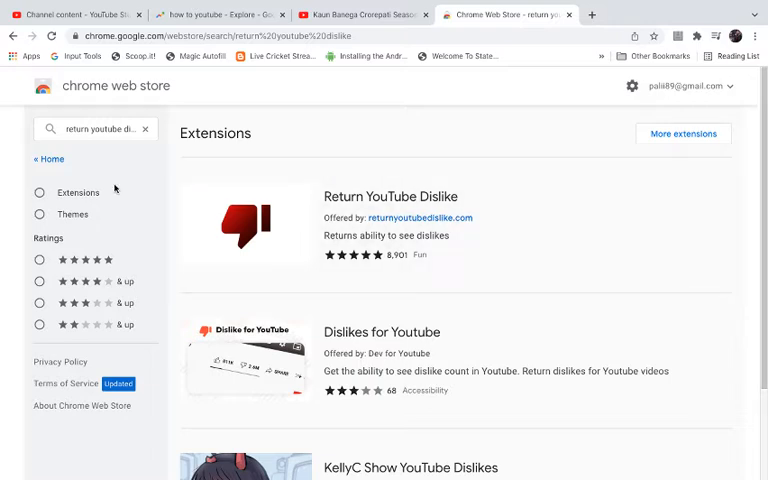
{"action": "mouse_move", "coordinate": [134, 160]}
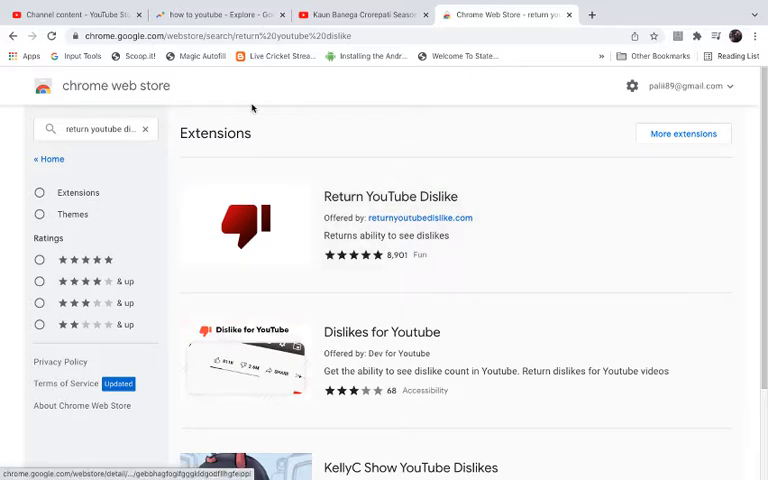
{"action": "mouse_move", "coordinate": [336, 300]}
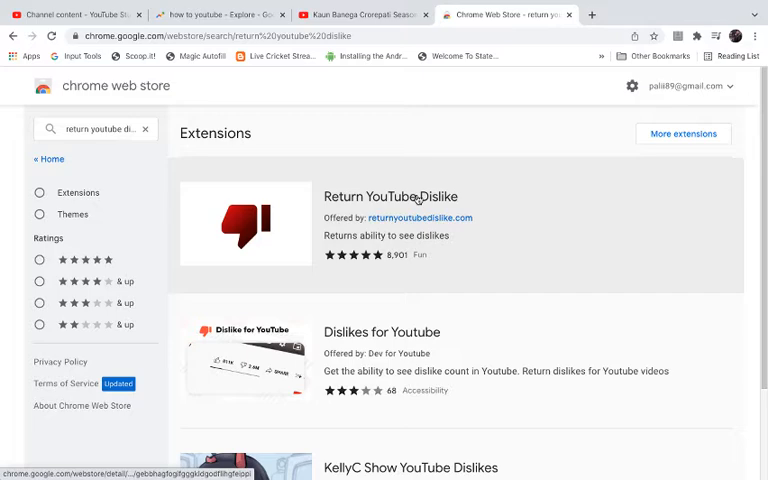
Add Return YouTube Dislike to Chrome from its listing, accepting the safety warning and confirmation
{"action": "left_click", "coordinate": [390, 196]}
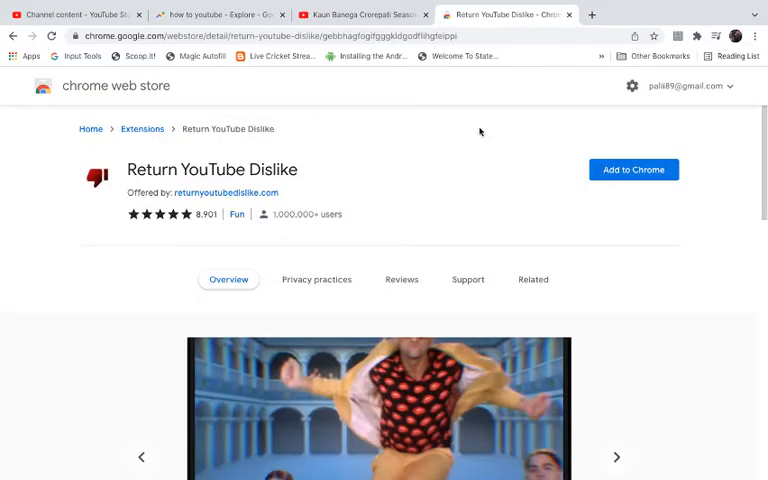
{"action": "mouse_move", "coordinate": [632, 168]}
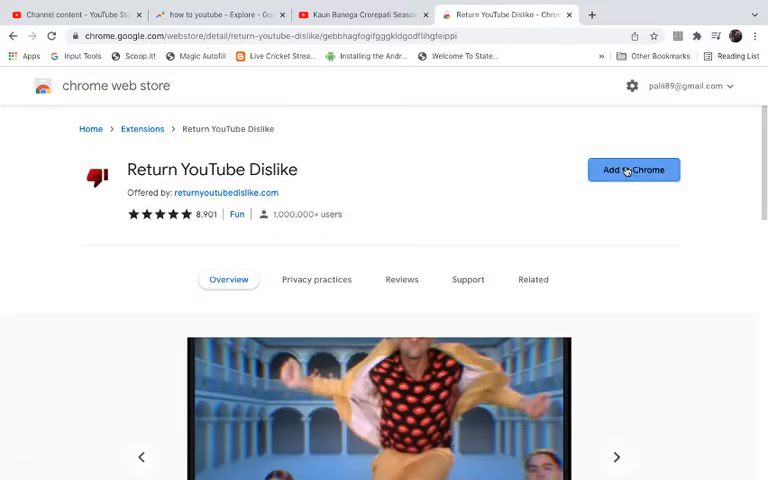
{"action": "left_click", "coordinate": [632, 168]}
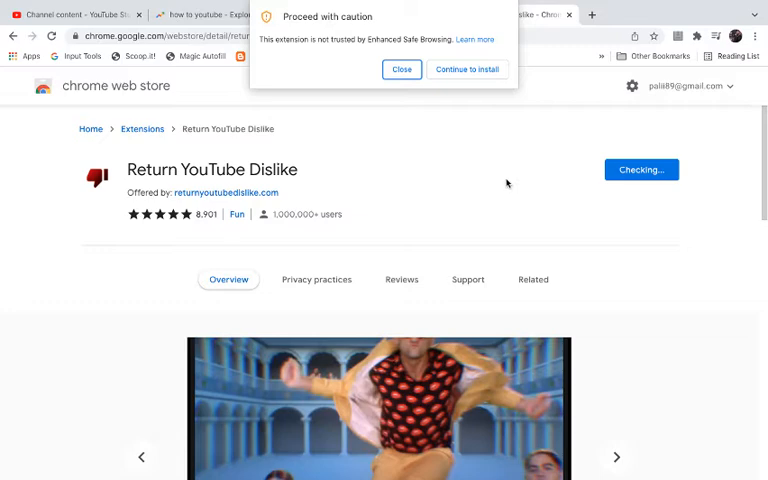
{"action": "left_click", "coordinate": [468, 68]}
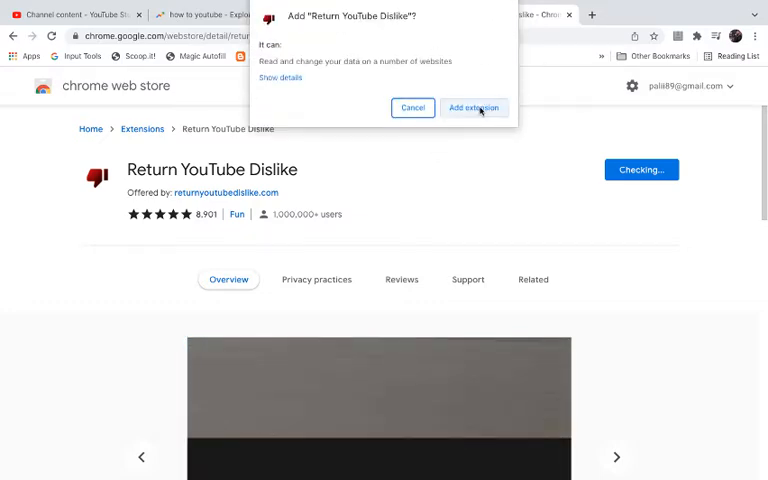
{"action": "left_click", "coordinate": [474, 108]}
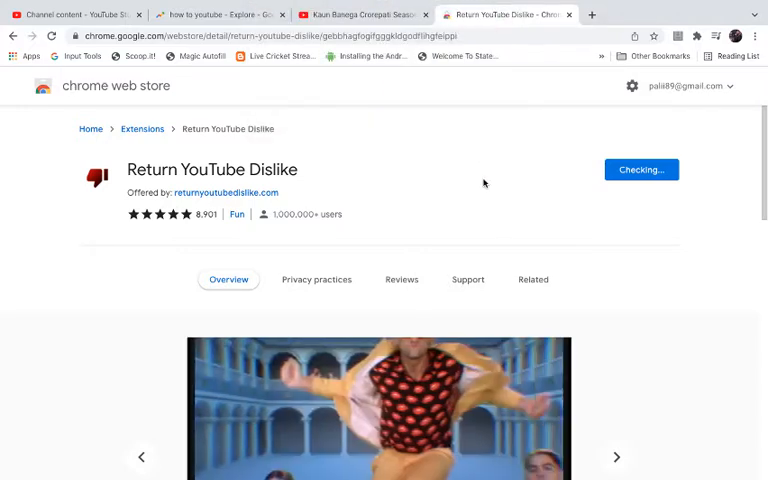
{"action": "left_click", "coordinate": [640, 168]}
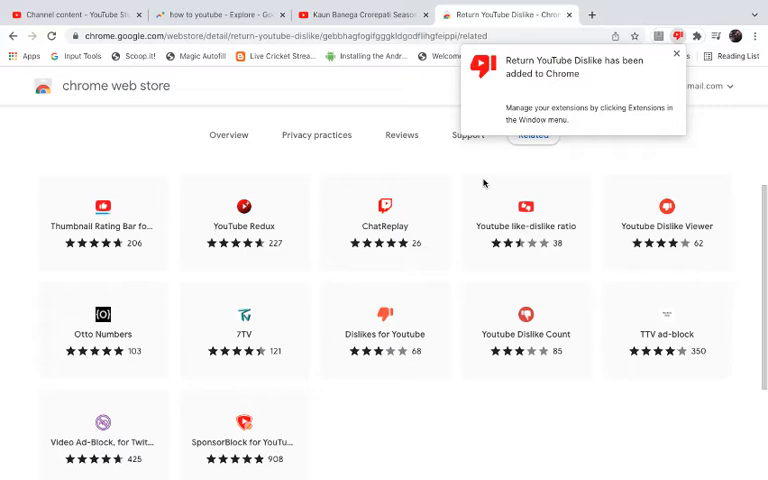
Confirm Return YouTube Dislike in the extensions list and go back to the YouTube video tab
{"action": "scroll", "scroll_direction": "up", "scroll_amount": 3}
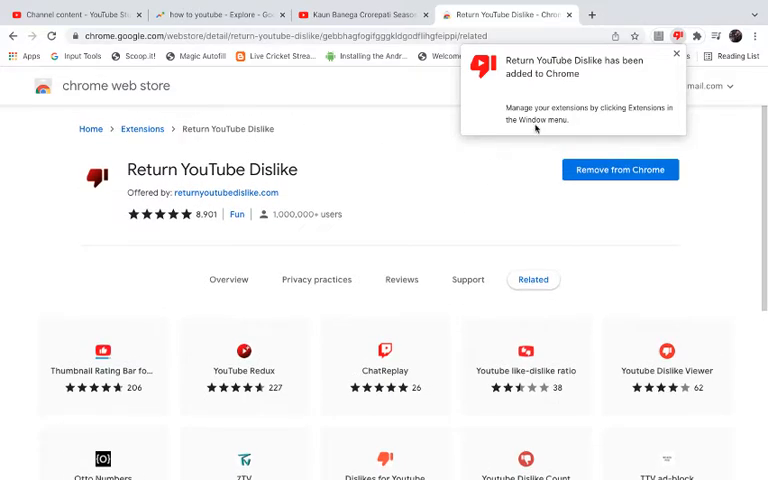
{"action": "mouse_move", "coordinate": [672, 84]}
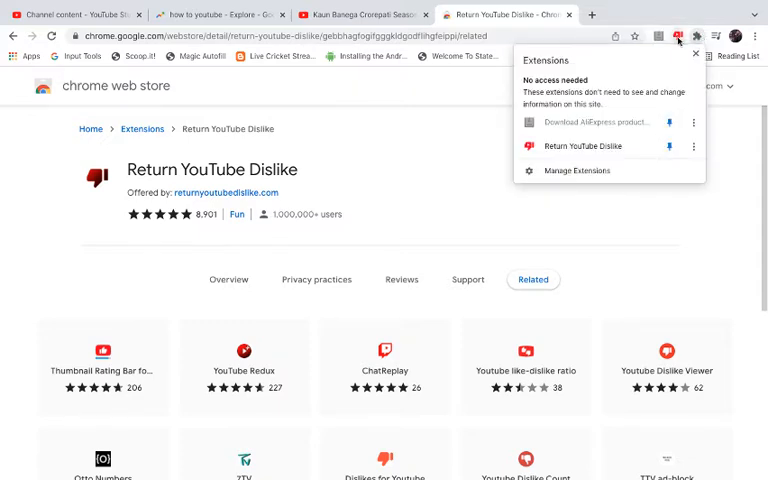
{"action": "left_click", "coordinate": [360, 14]}
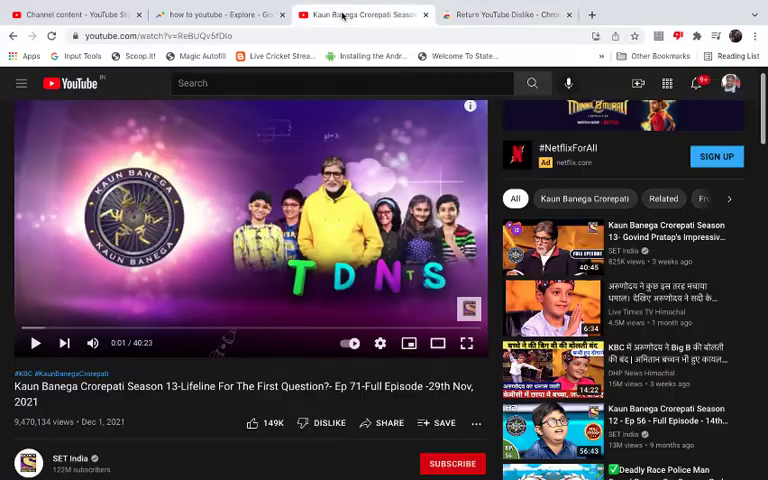
Scroll the Kaun Banega Crorepati page to show 7.1K dislikes beside 149K likes
{"action": "scroll", "scroll_direction": "down", "scroll_amount": 3}
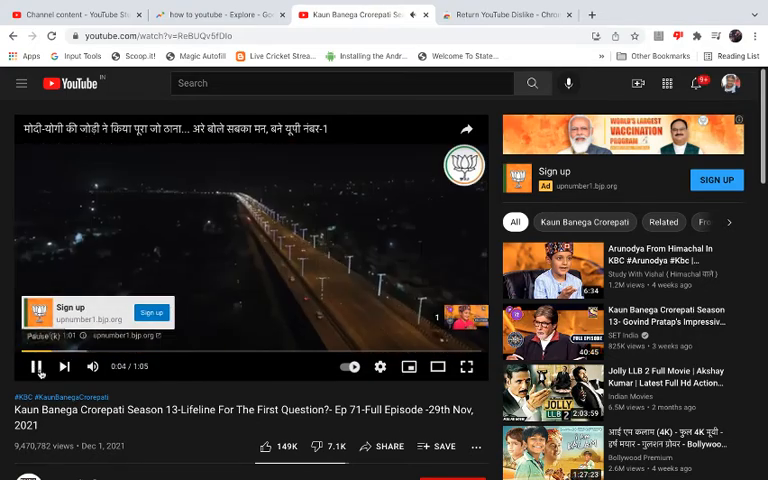
{"action": "scroll", "scroll_direction": "down", "scroll_amount": 3}
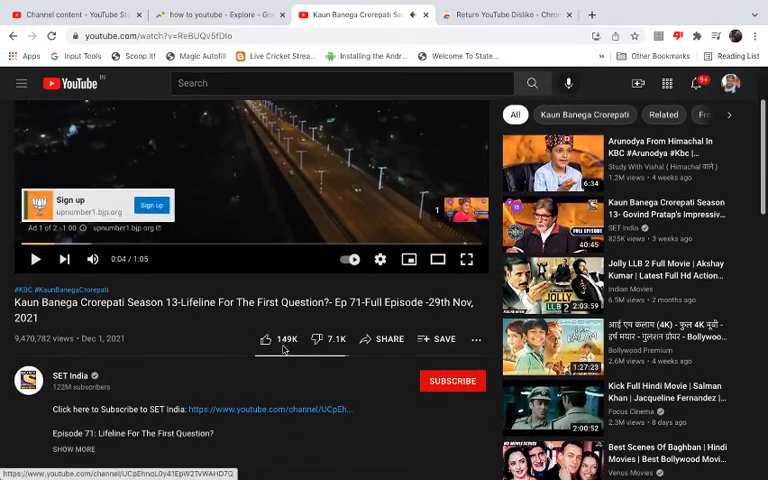
{"action": "mouse_move", "coordinate": [336, 378]}
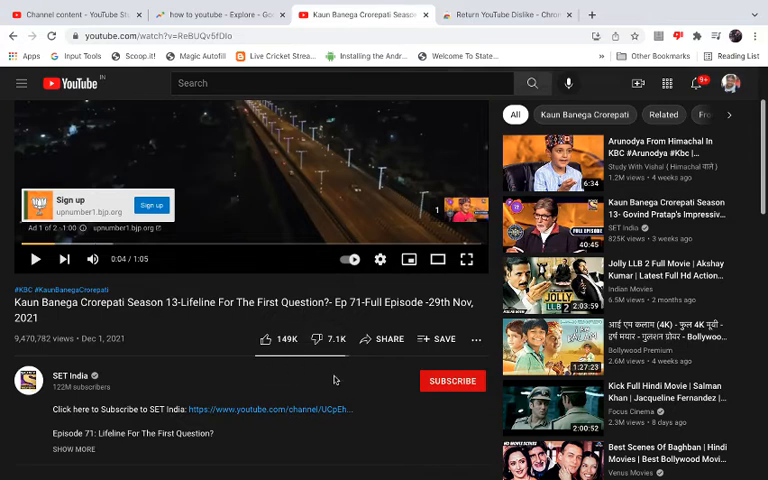
{"action": "mouse_move", "coordinate": [352, 382]}
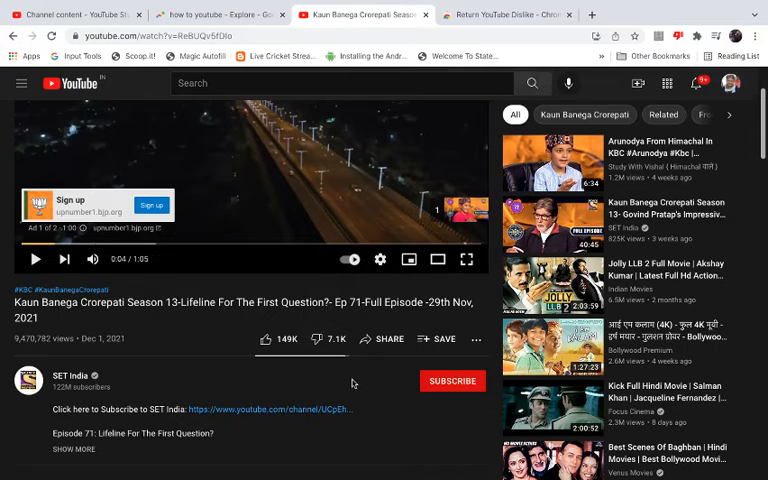
{"action": "scroll", "scroll_direction": "down", "scroll_amount": 3}
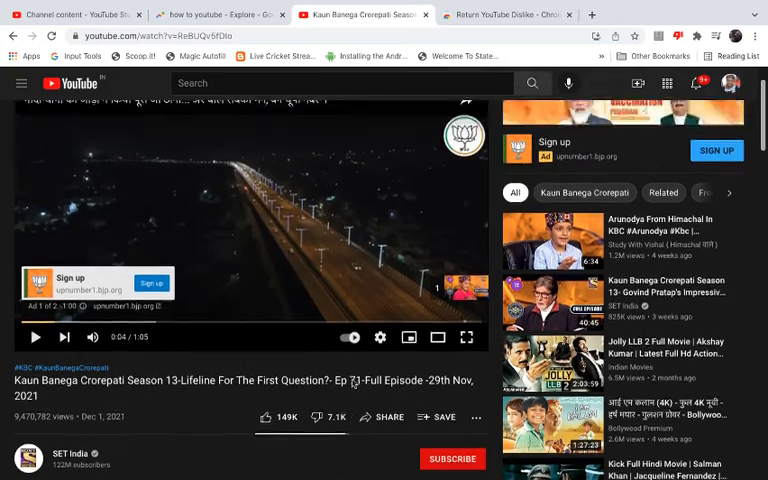